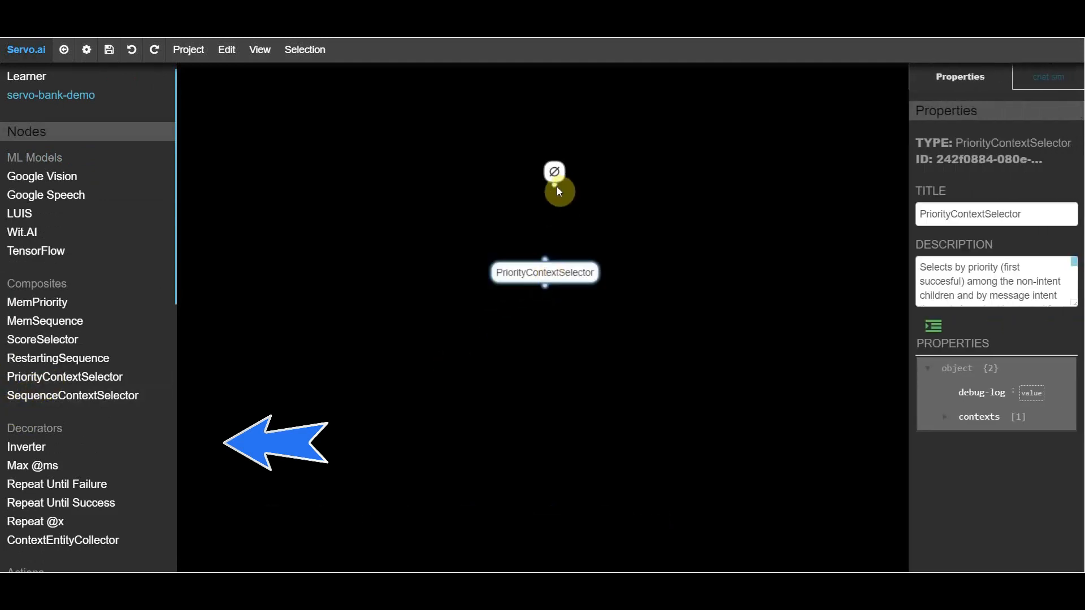
# - Link the root node's output to the PriorityContextSelector node
pyautogui.moveTo(559, 192); pyautogui.dragTo(544, 267)
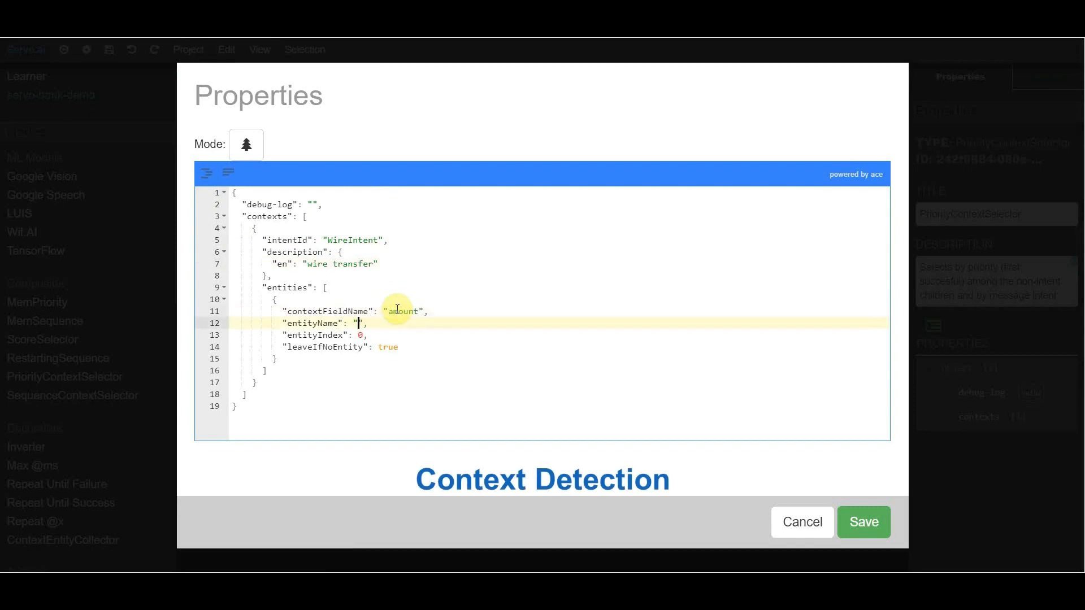
# - Define WireIntent and BalanceIntent contexts with an amount entity of type number, and save
pyautogui.write('number')
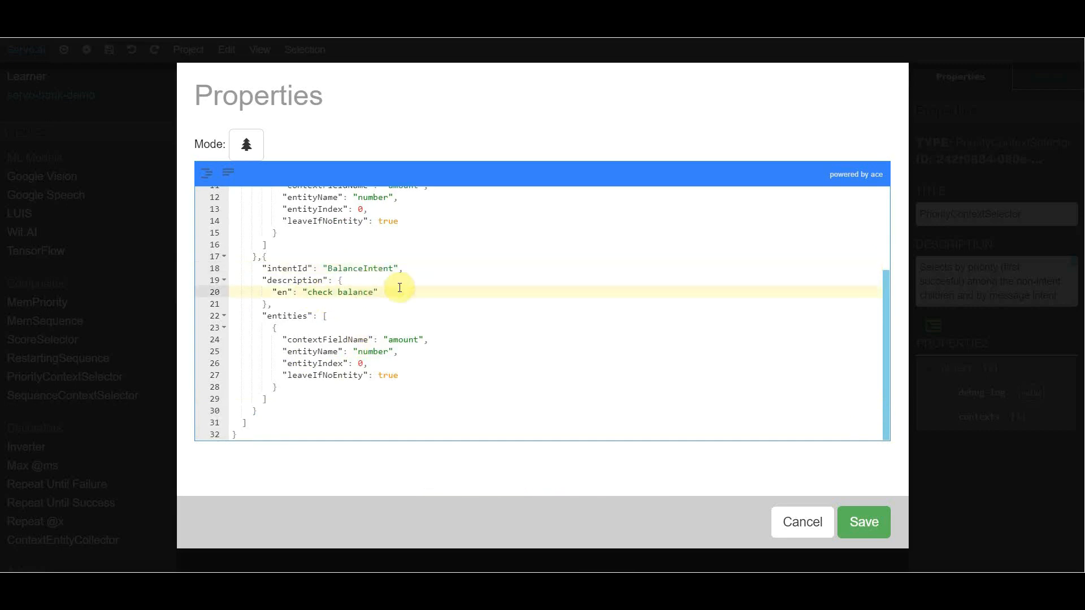
pyautogui.click(802, 522)
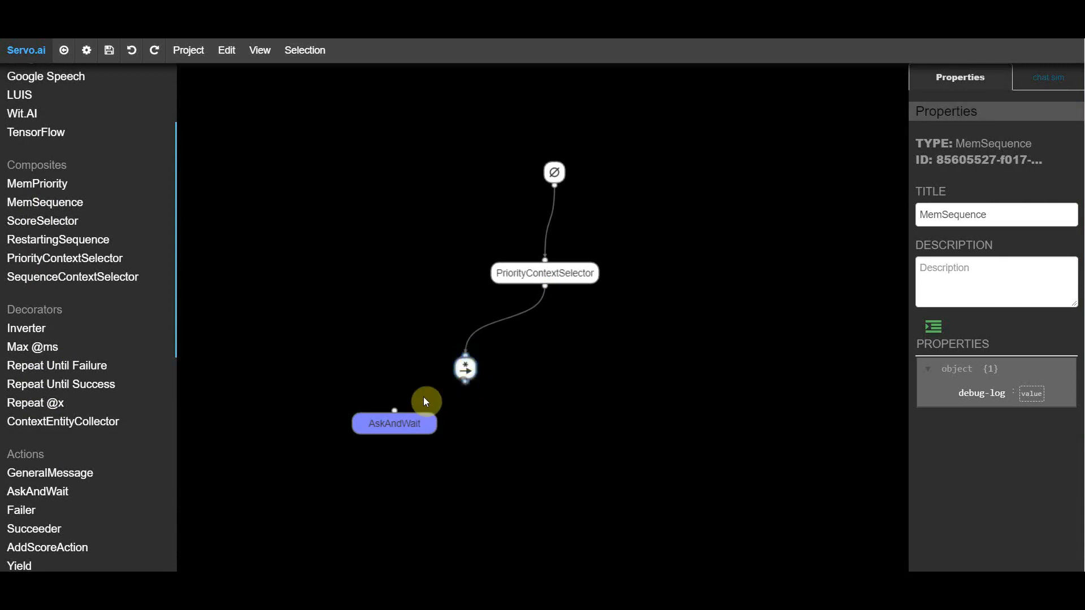
# - Attach AskAndWait under the MemSequence with a prompt asking how much money to transfer
pyautogui.click(393, 424)
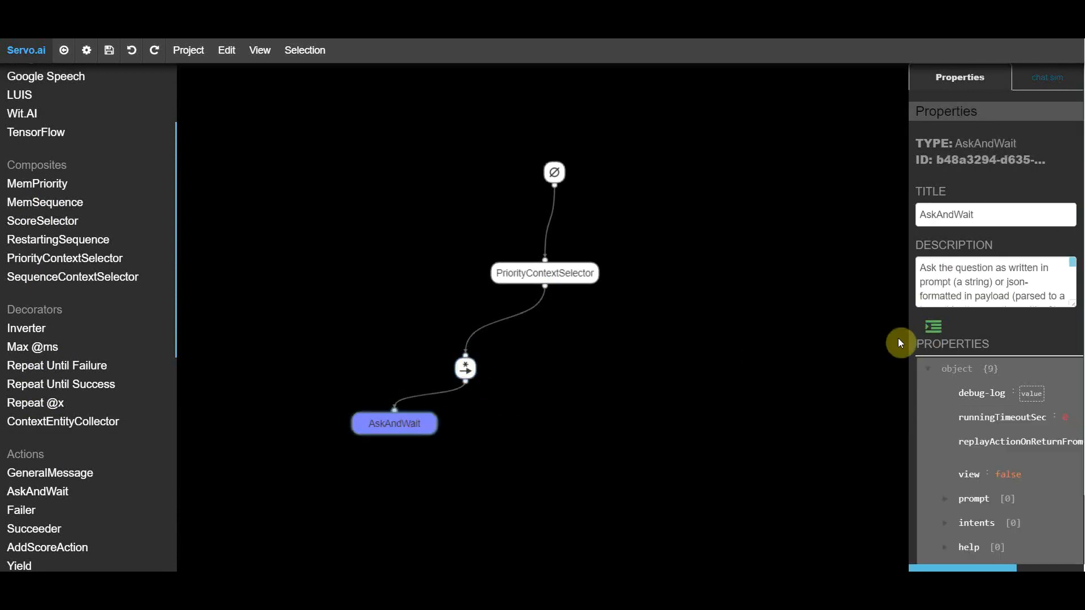
pyautogui.click(933, 326)
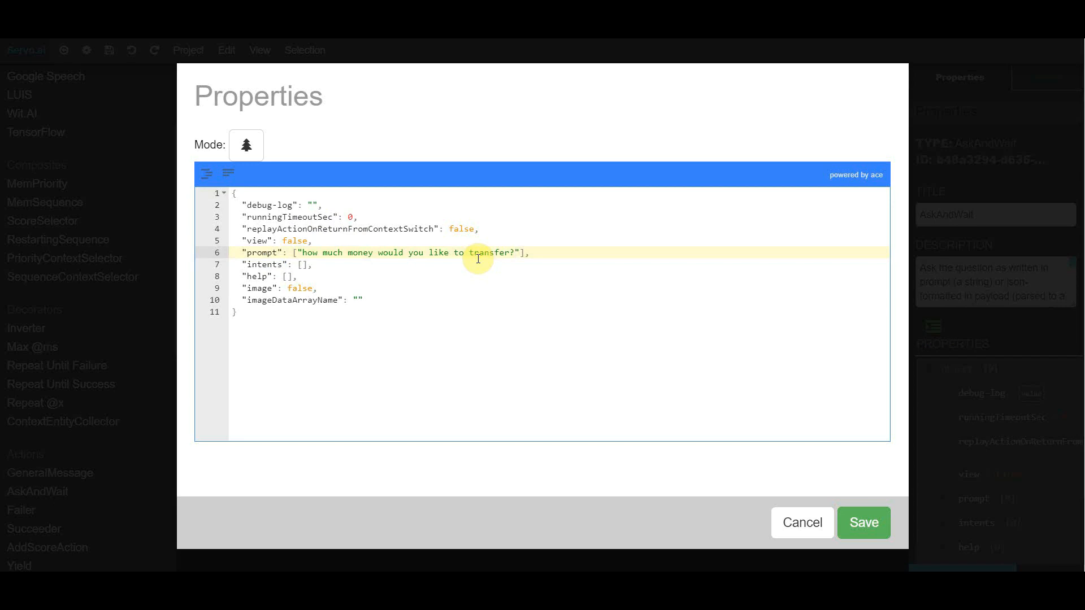
pyautogui.click(862, 522)
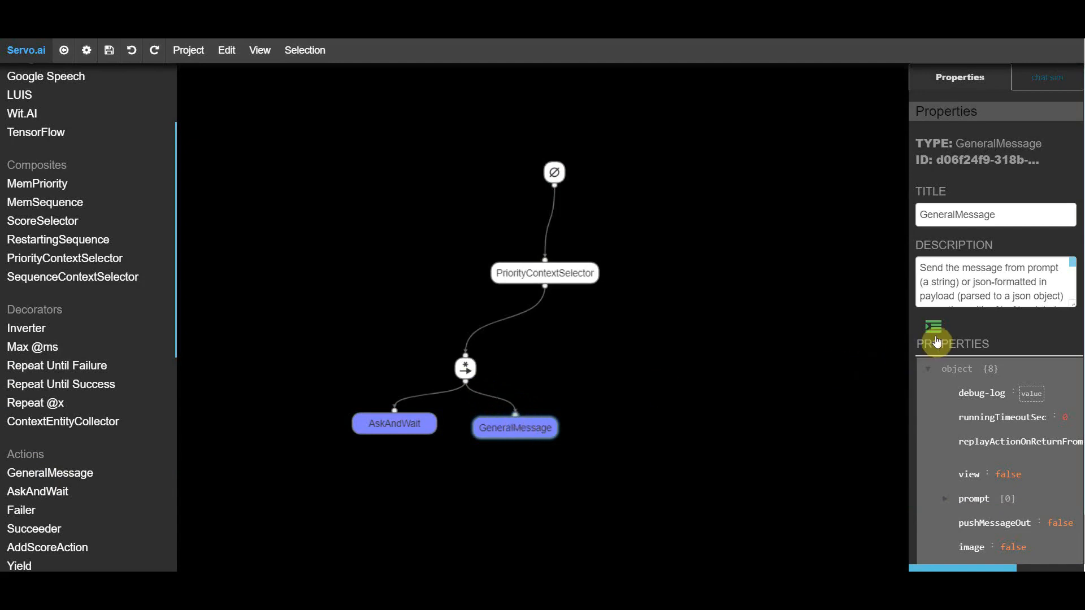
# - Set the GeneralMessage prompt to announce that <%=context.amount%> will be transferred, and save
pyautogui.click(933, 327)
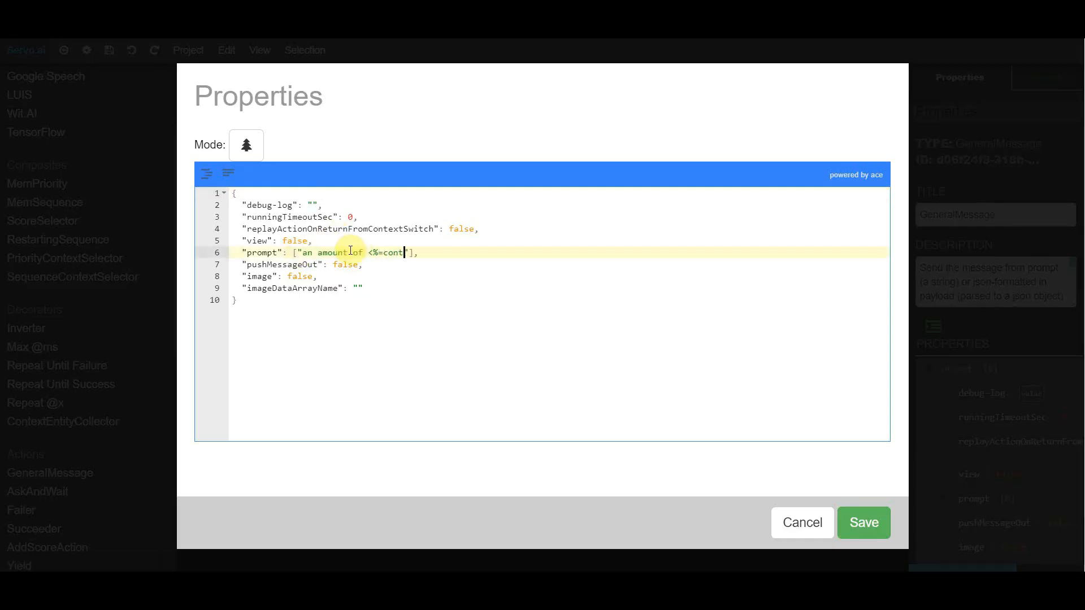
pyautogui.write('ext.amount%> will be transferred')
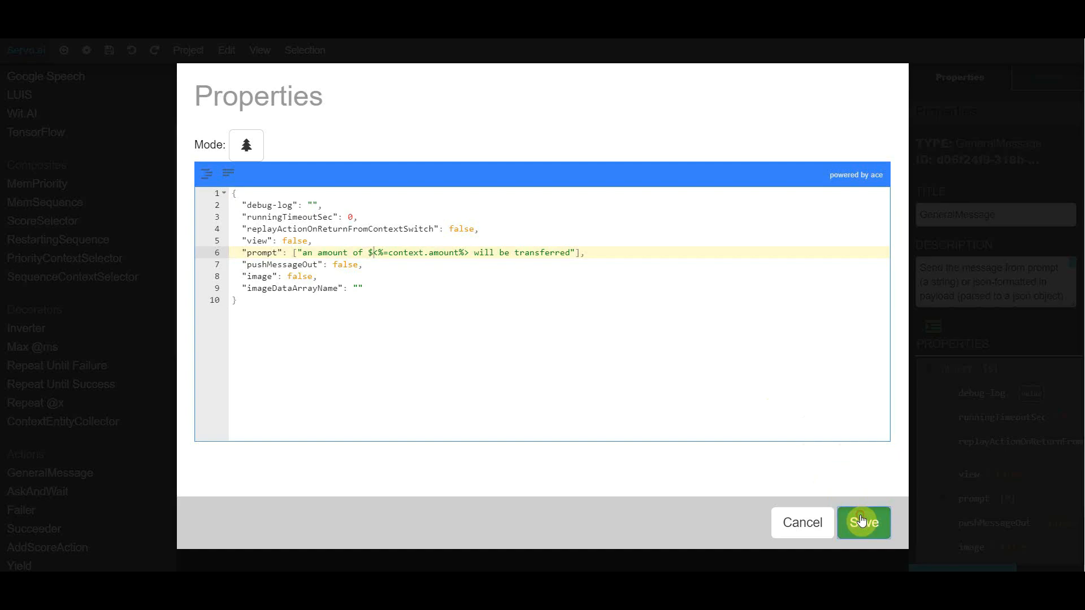
pyautogui.click(863, 522)
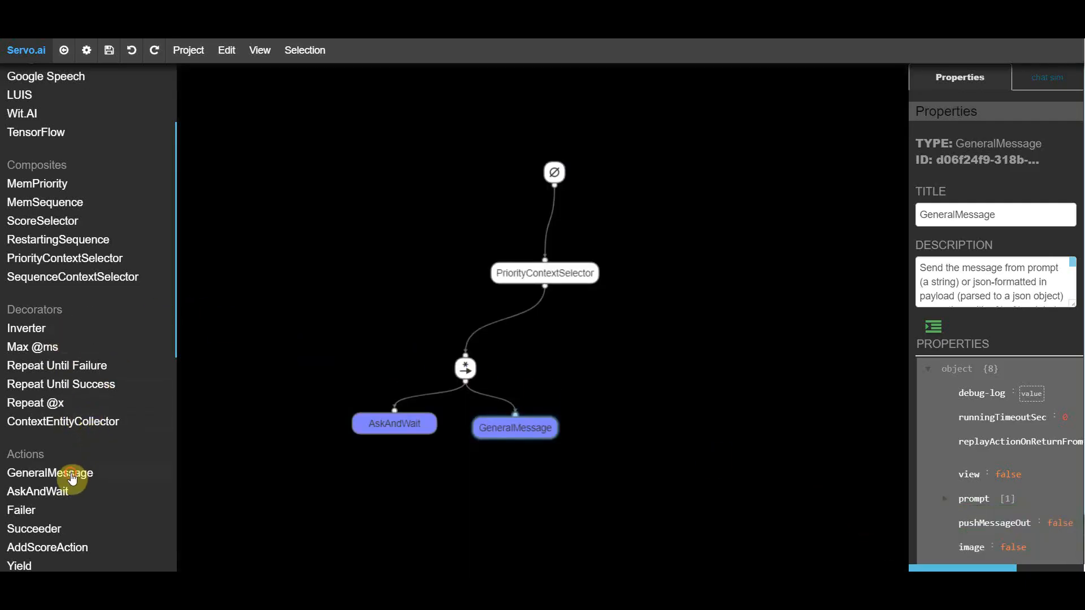
# - Add a GeneralMessage under the selector saying "your balance is $100", titled "balance response"
pyautogui.moveTo(50, 473); pyautogui.dragTo(668, 419)
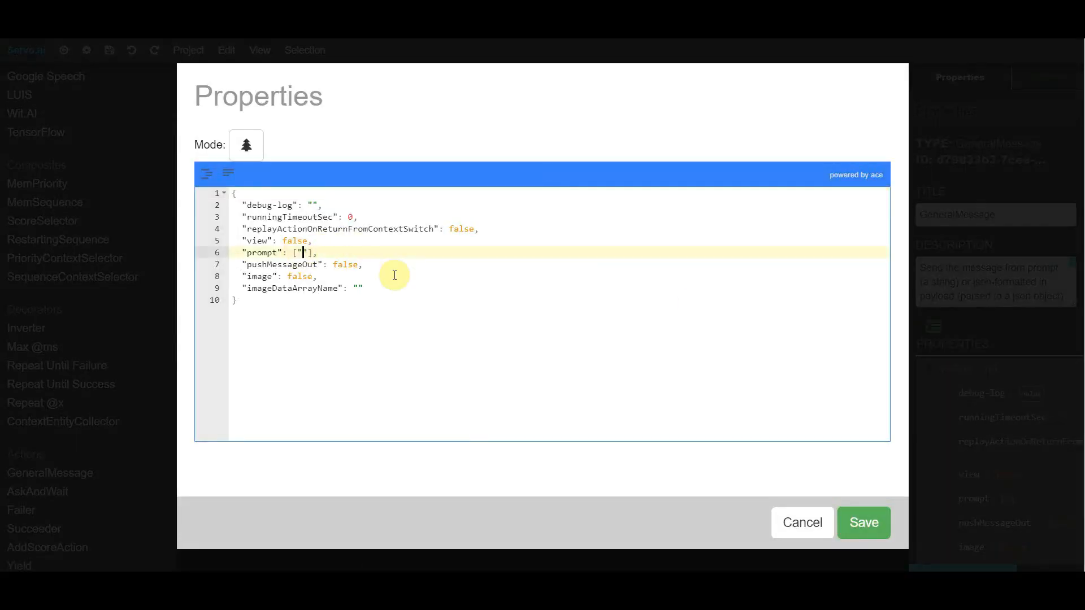
pyautogui.write('your balance is $100')
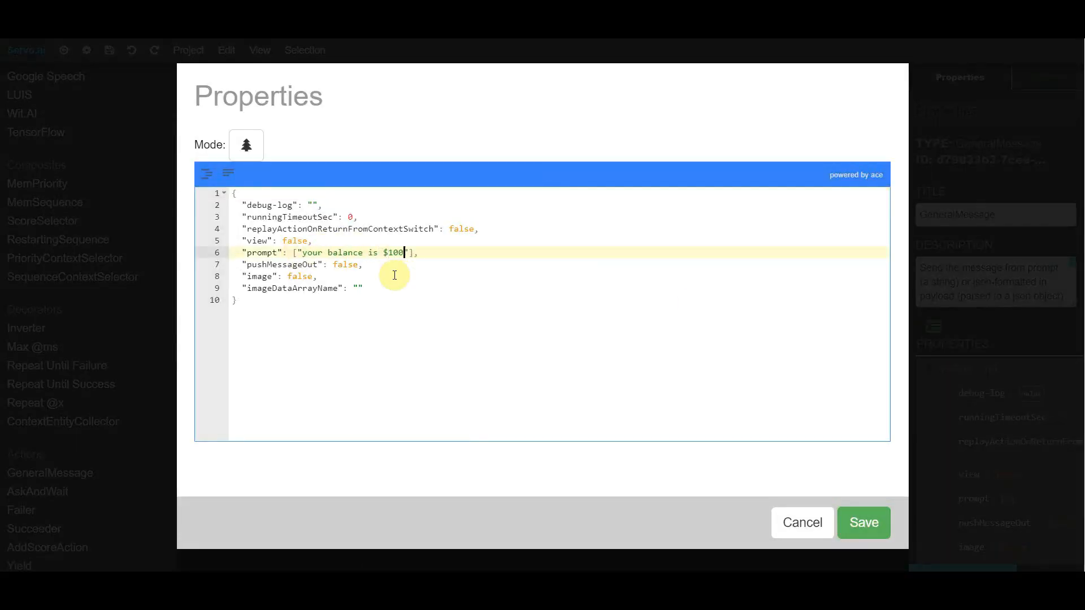
pyautogui.click(862, 522)
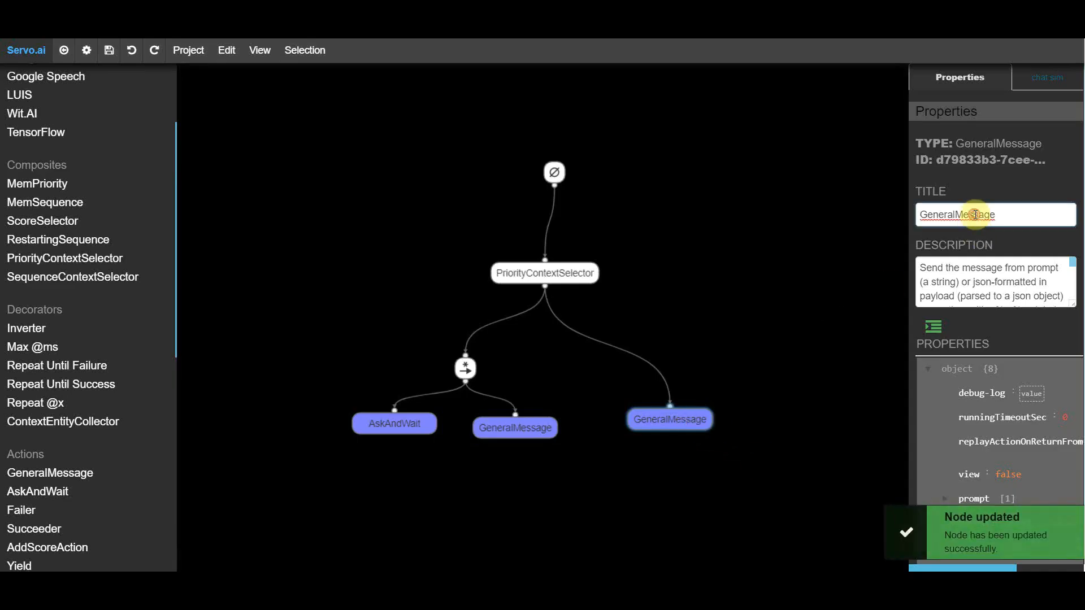
pyautogui.write('balance response')
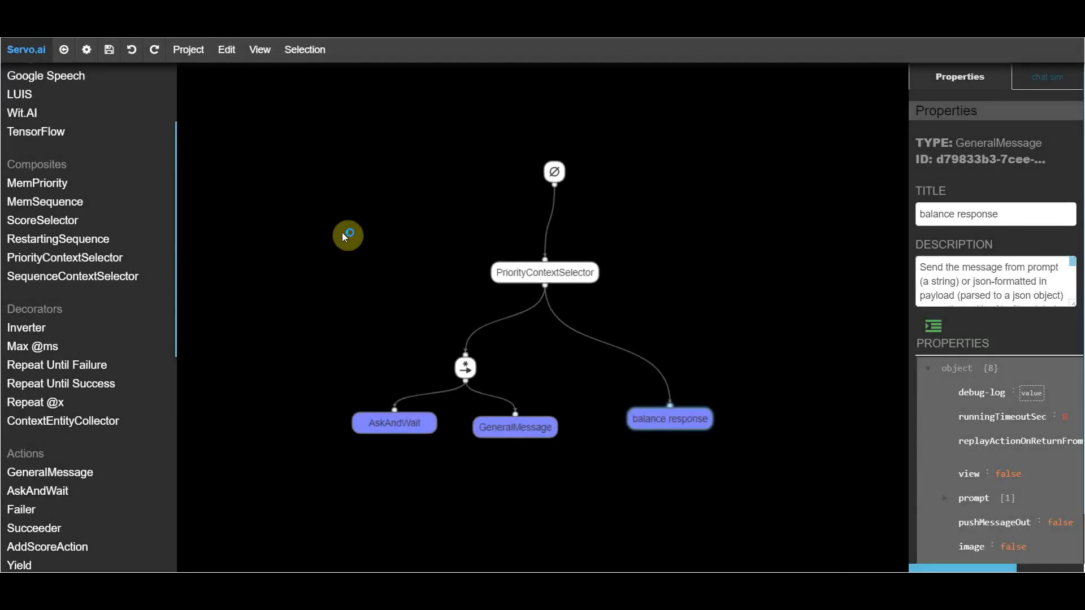